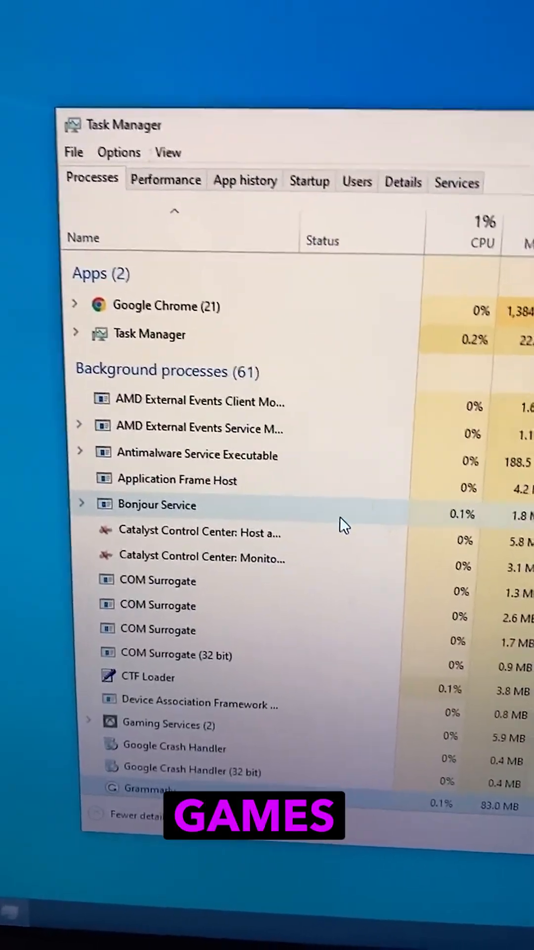
# - Select Active Efficient-cores under the Advanced tab, then view the 373.5 FPS benchmark report
pyautogui.click(168, 152)
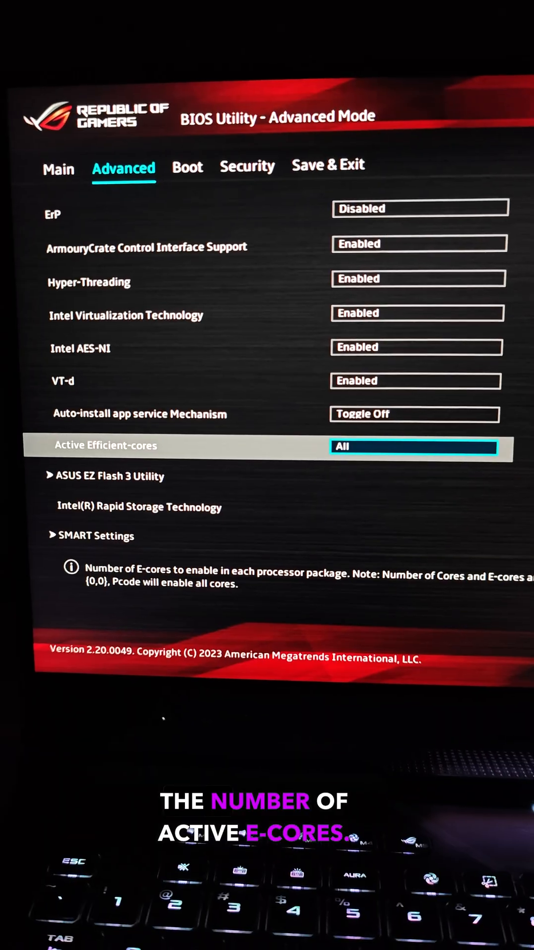
pyautogui.click(413, 446)
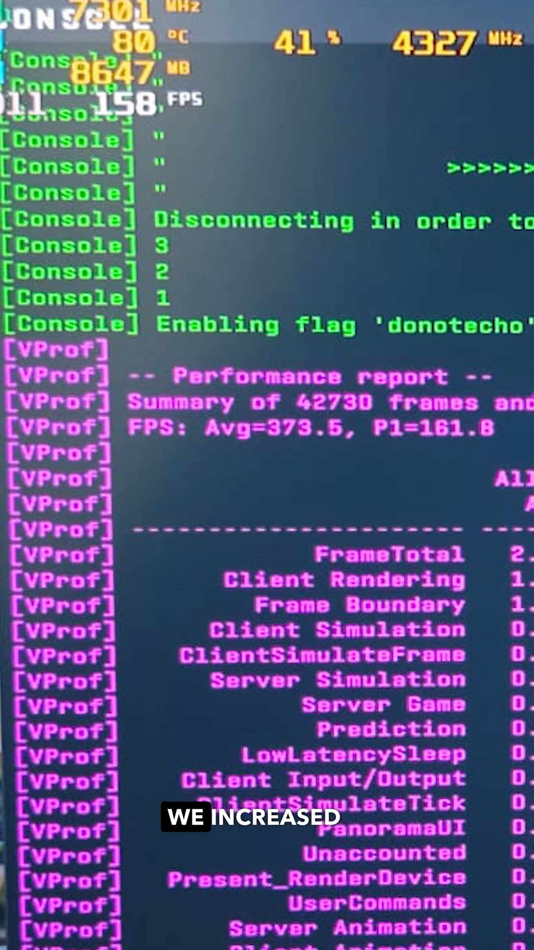
pyautogui.scroll(-3)
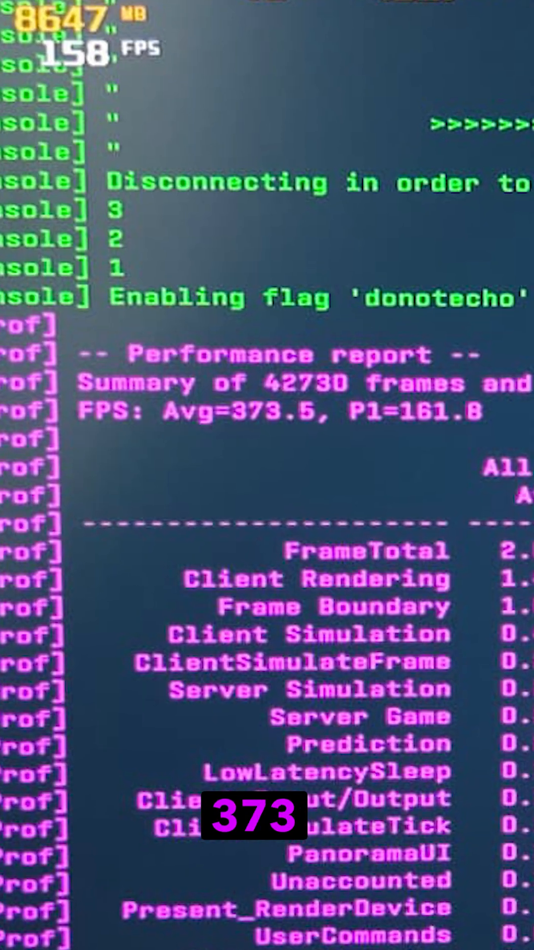